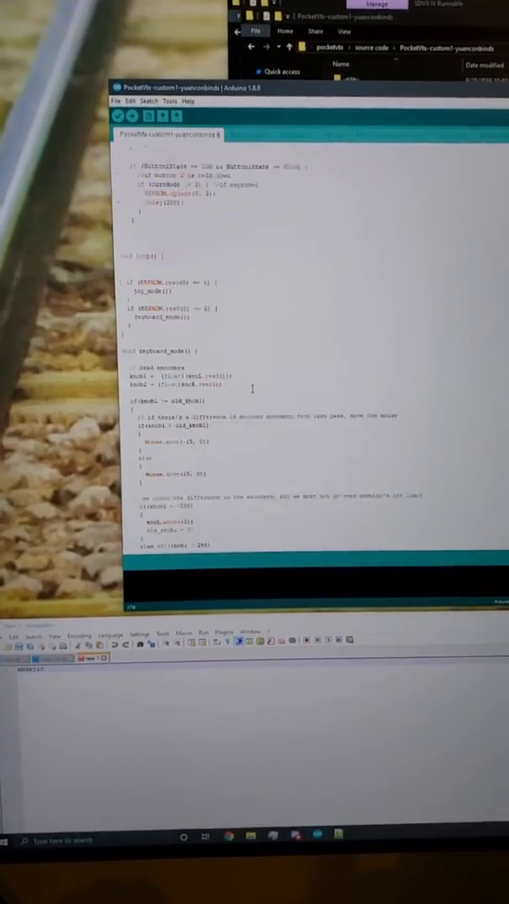
- Remap the Keyboard.press/release characters for BT_A through FX_R, scrolling down the mapping block
scroll(down, 3)
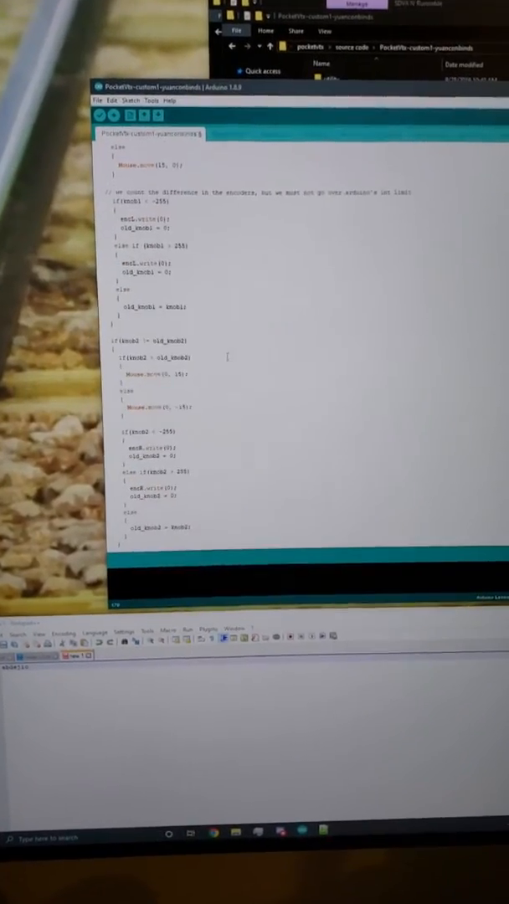
scroll(down, 3)
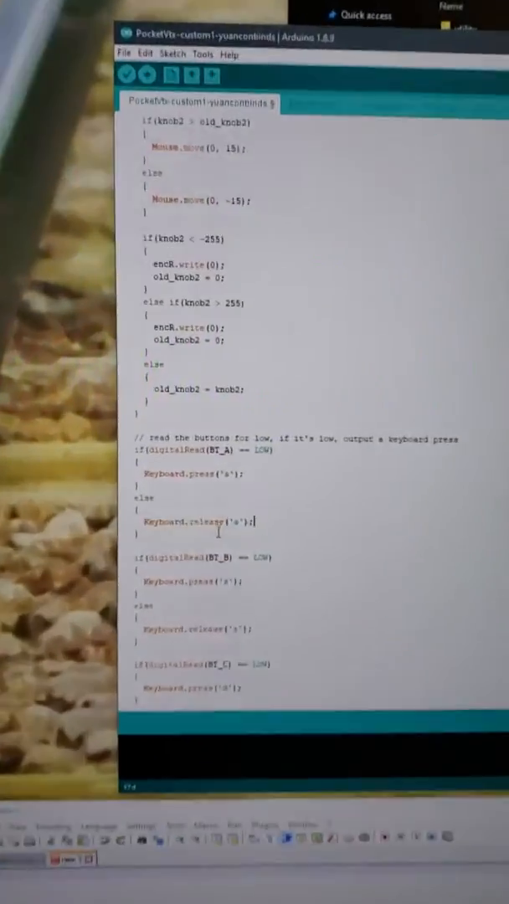
scroll(down, 3)
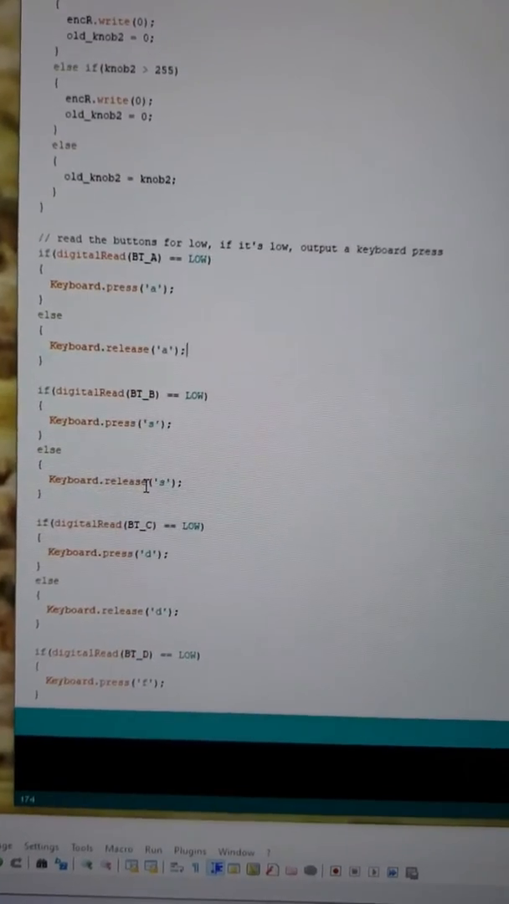
scroll(down, 3)
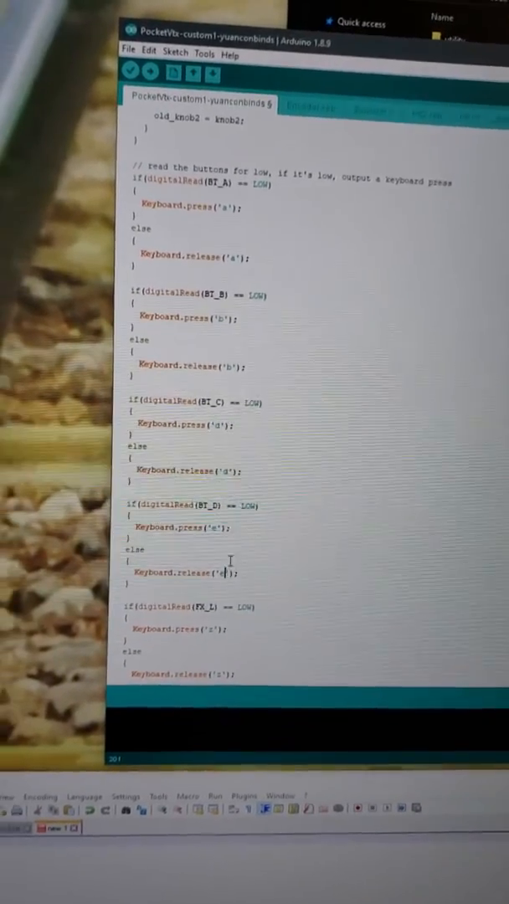
scroll(down, 3)
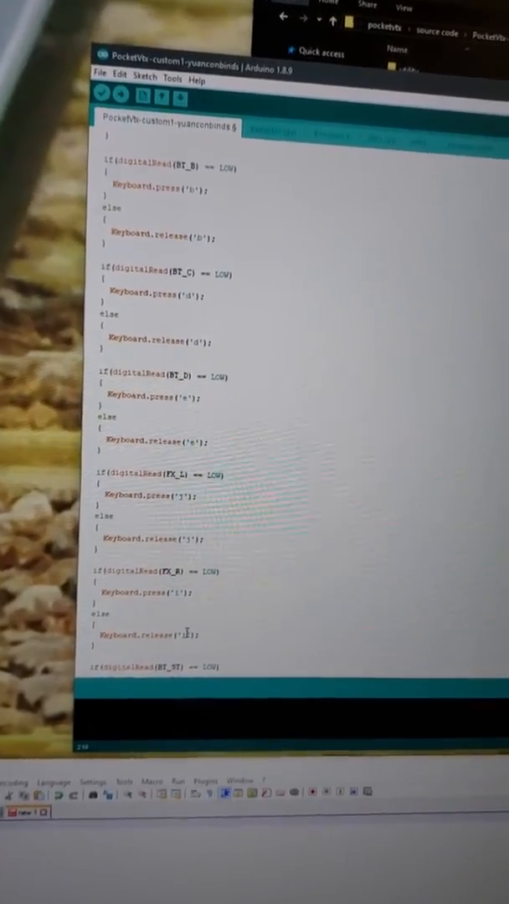
scroll(down, 3)
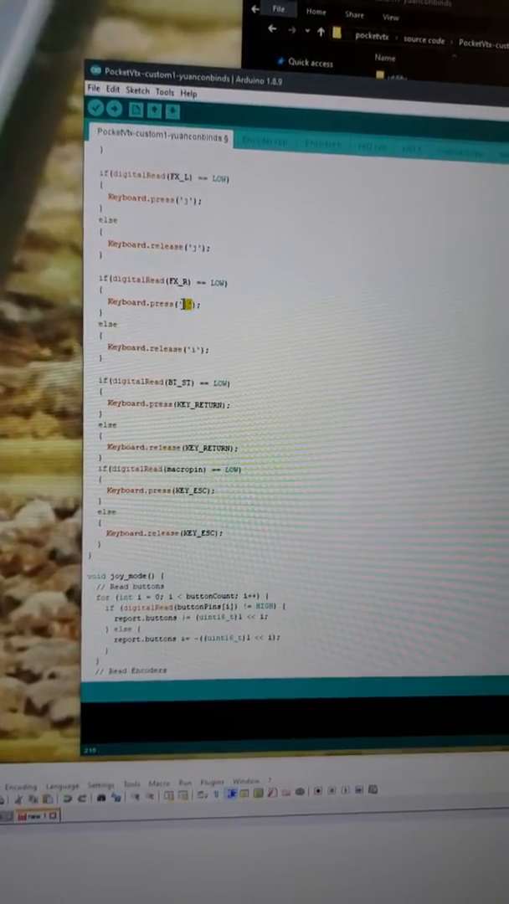
- Replace the FX_R and ST_ST key arguments so start presses a character instead of return
right_click(189, 305)
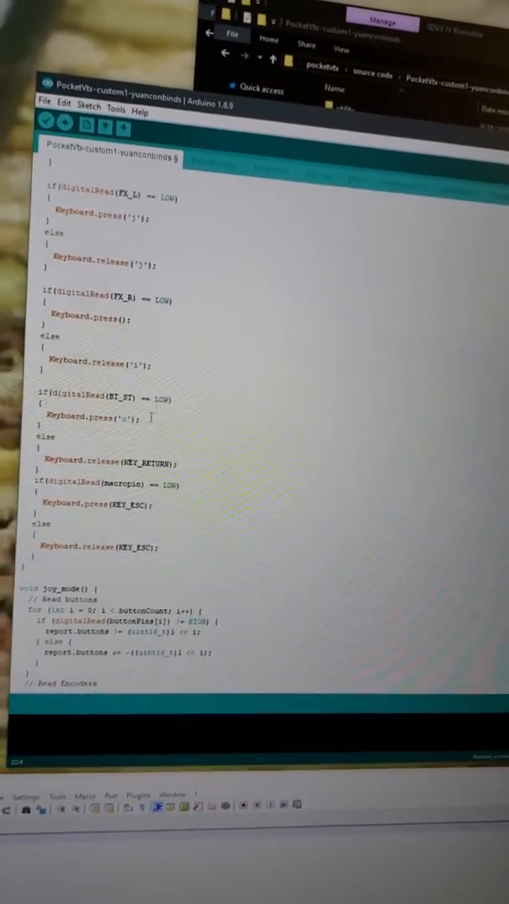
double_click(159, 463)
text('c')
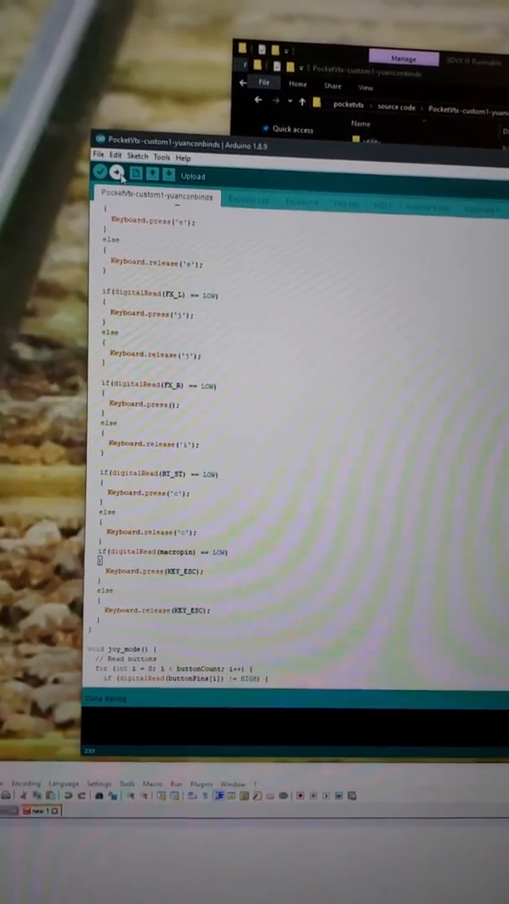
- Verify the sketch and confirm it compiles with memory usage reported
click(104, 174)
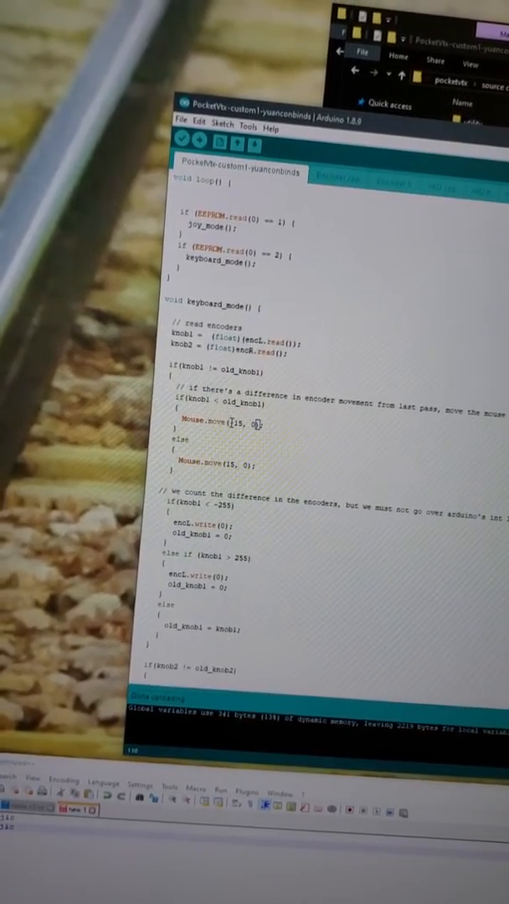
- Flip the sign of the Mouse.move() values in the keyboard_mode() encoder branches
scroll(down, 3)
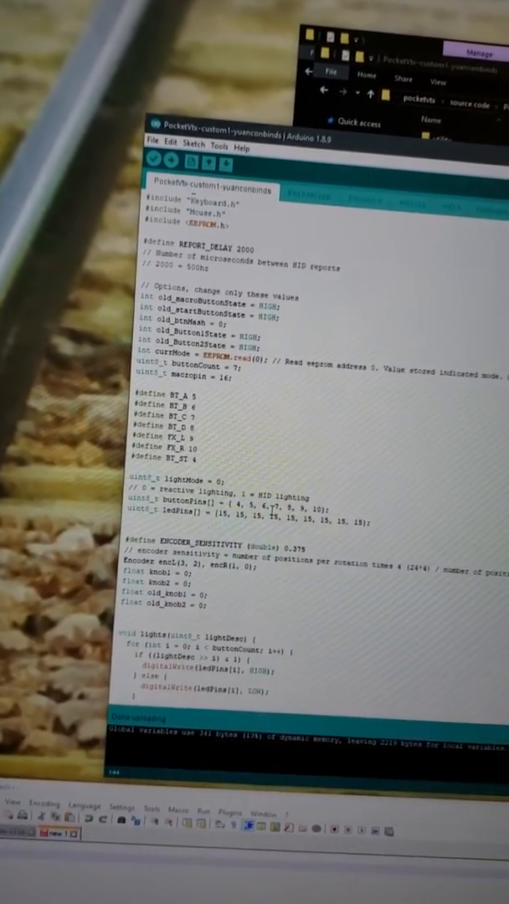
scroll(down, 3)
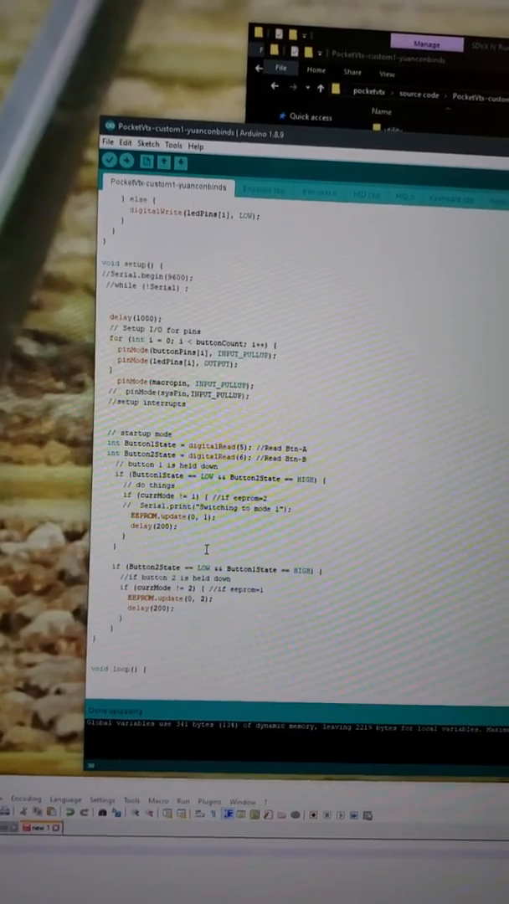
scroll(down, 3)
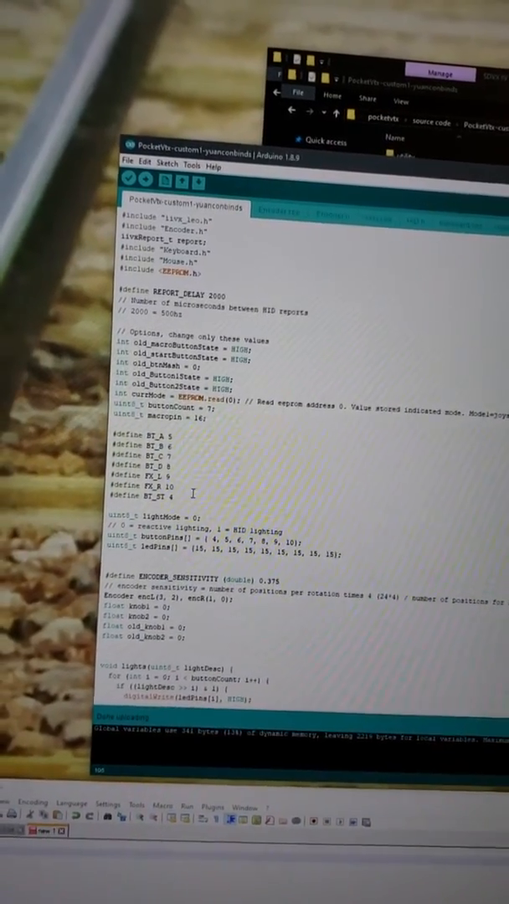
scroll(down, 3)
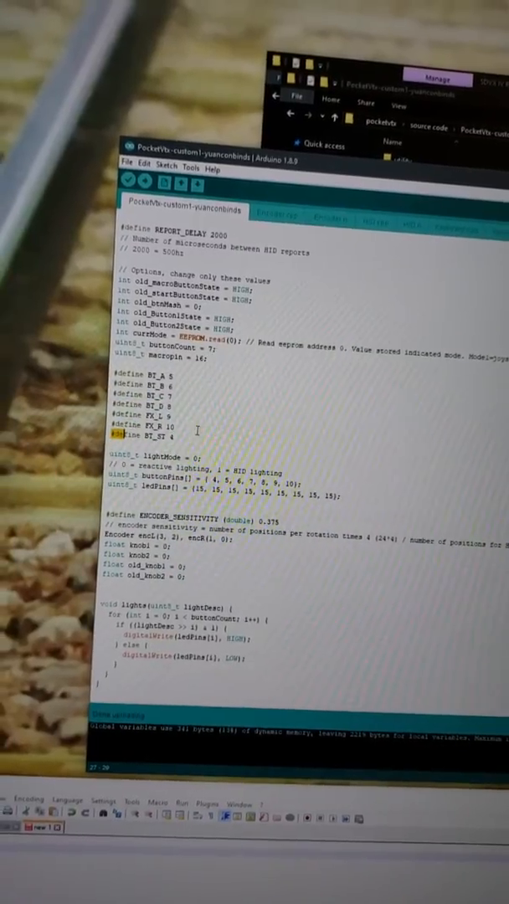
drag(118, 385, 168, 438)
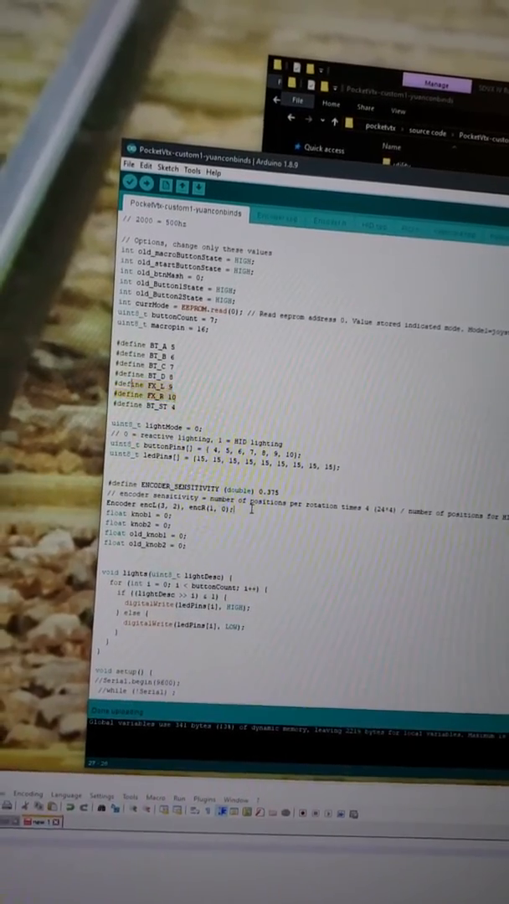
scroll(down, 3)
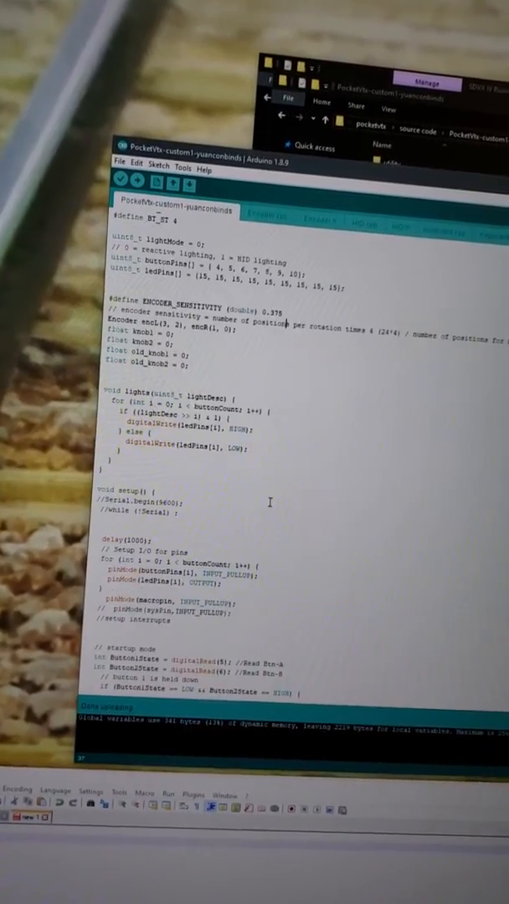
scroll(down, 3)
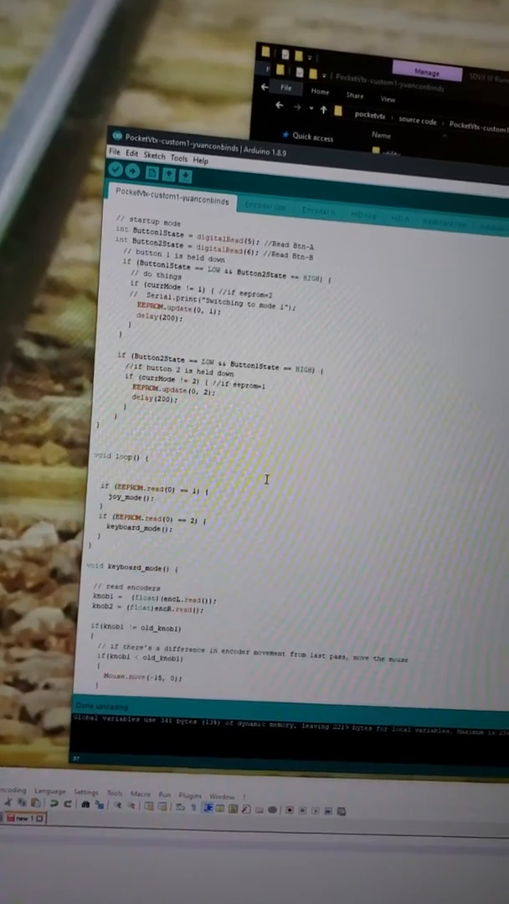